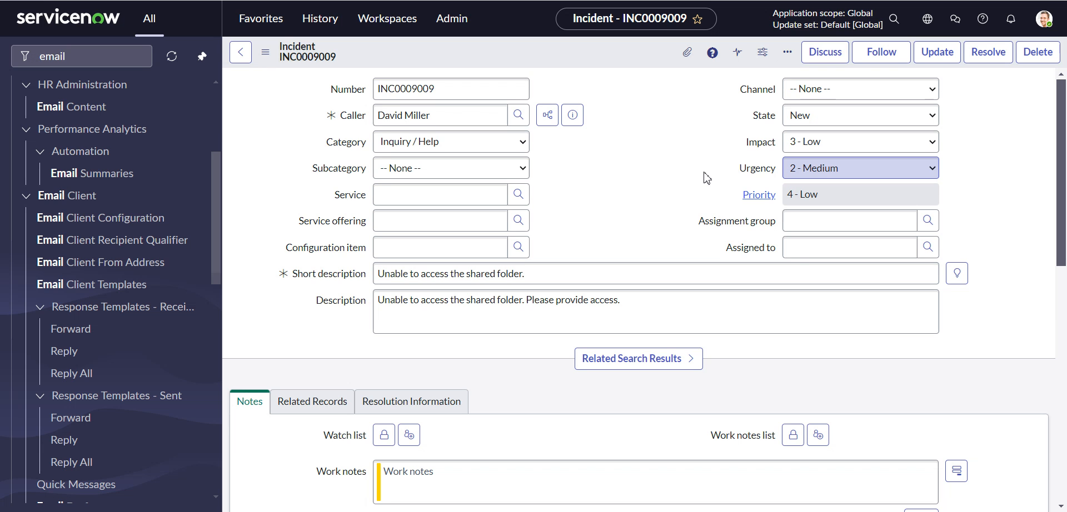
click(786, 52)
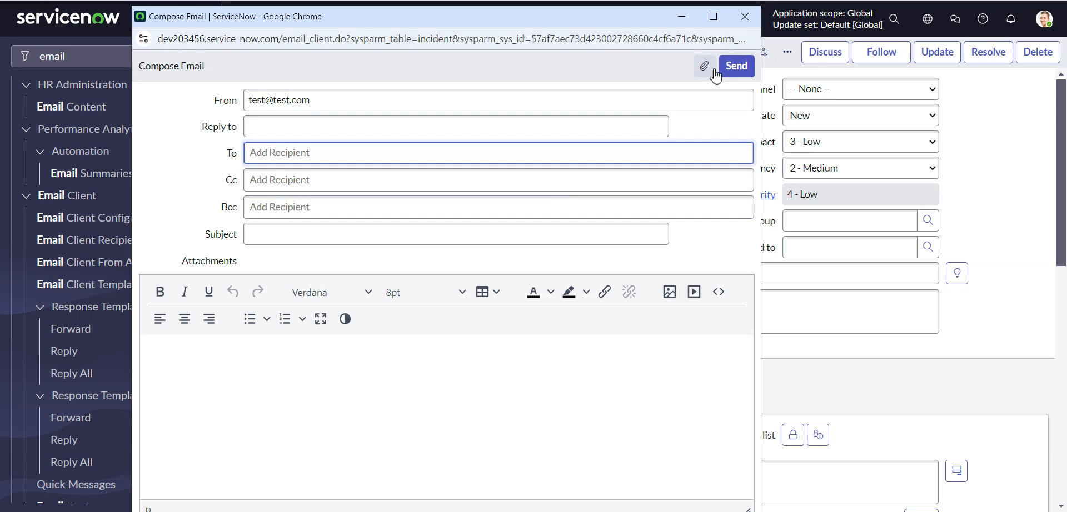
click(742, 16)
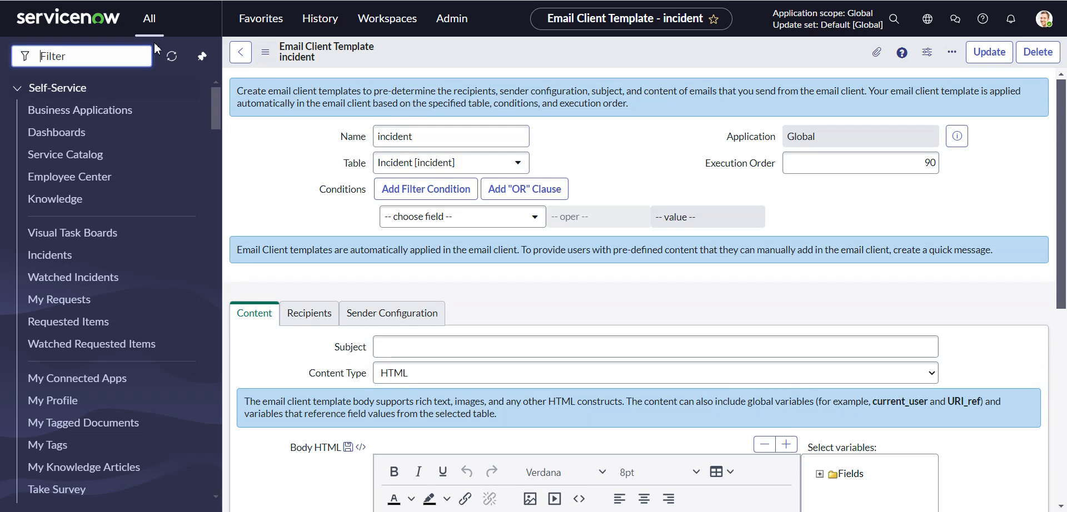
text(email)
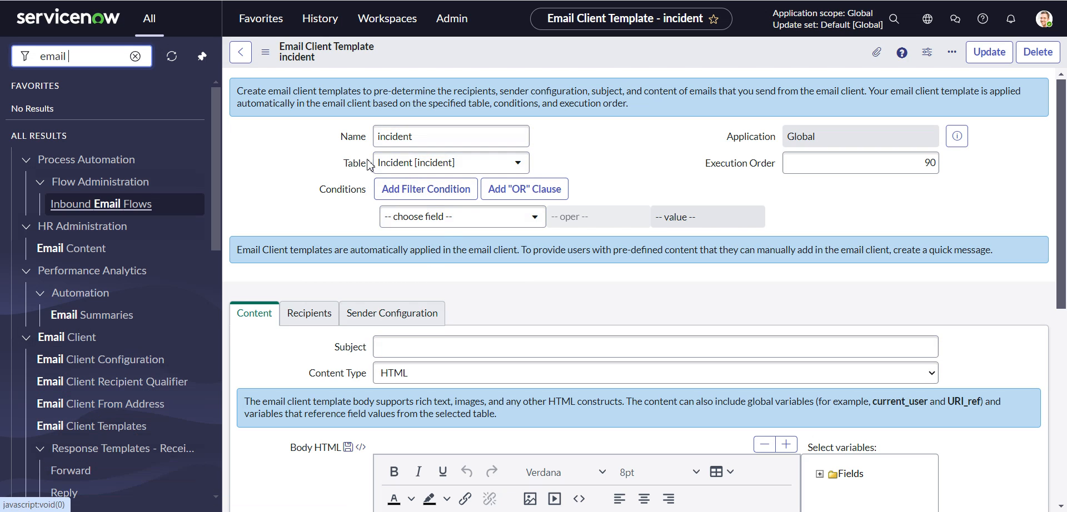
scroll(down, 3)
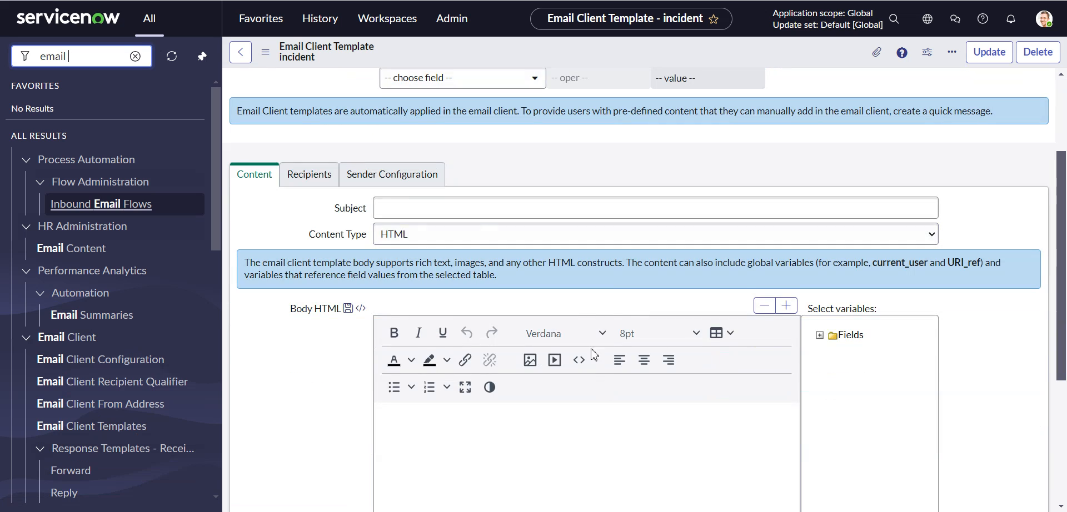
click(309, 174)
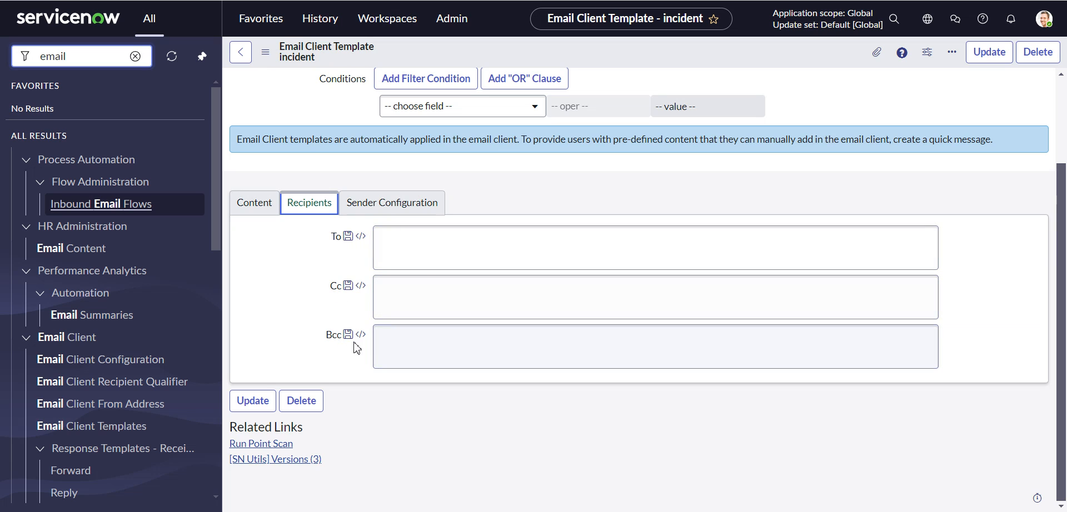
click(392, 202)
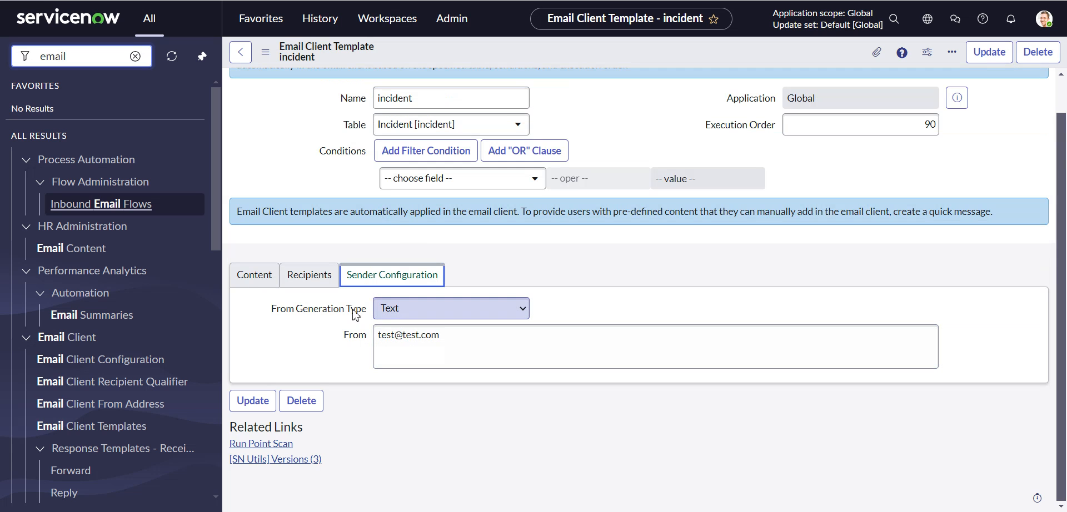
click(495, 350)
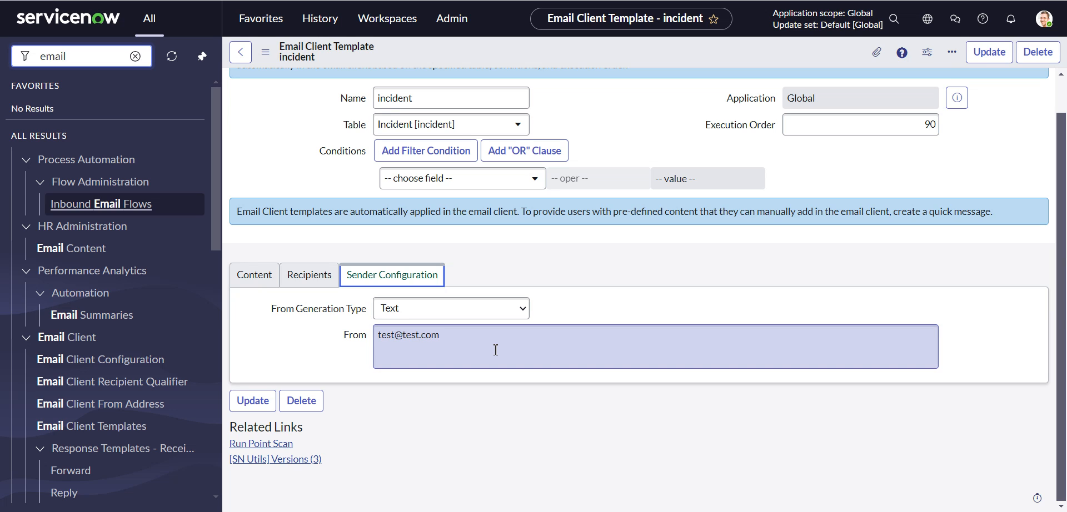
mouse_move(530, 359)
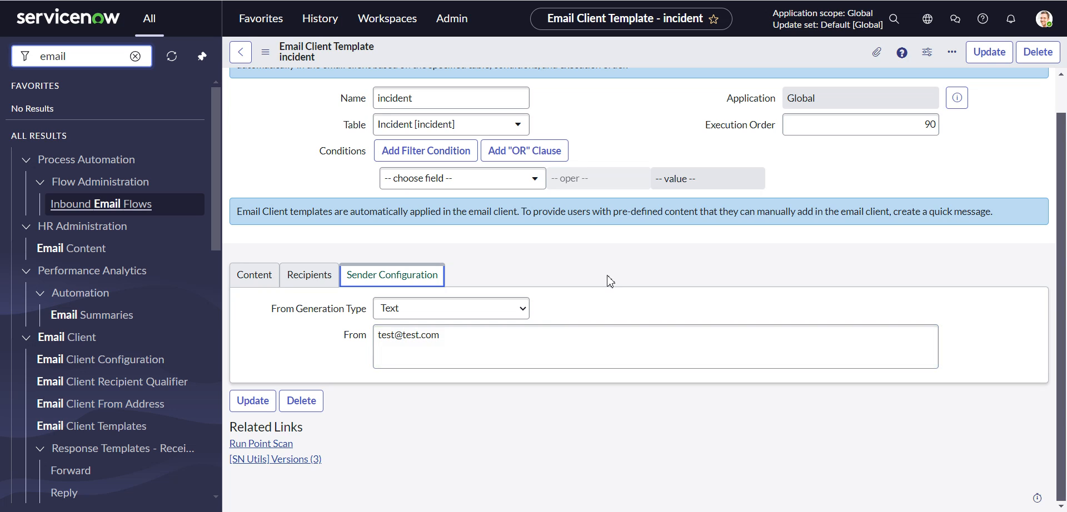
mouse_move(927, 18)
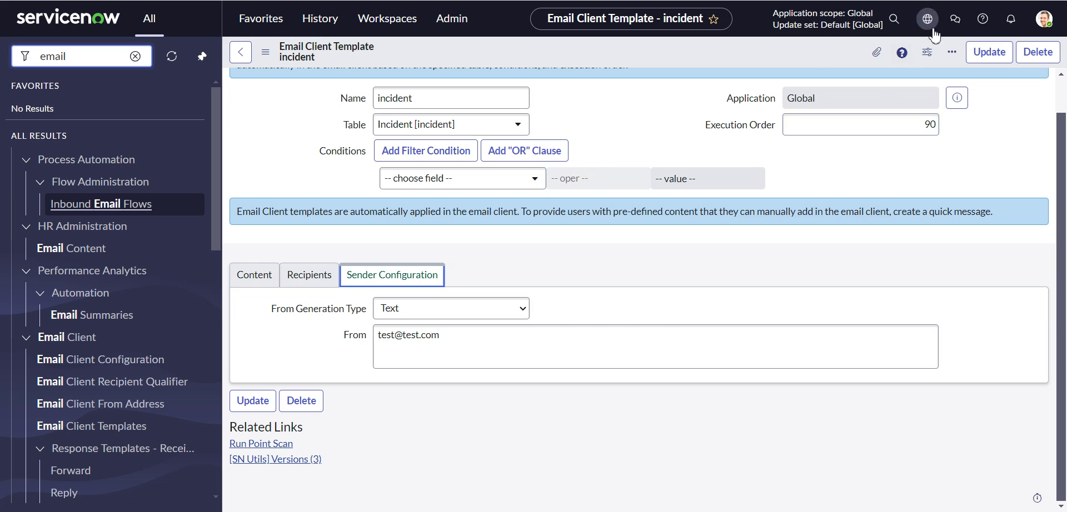
mouse_move(720, 106)
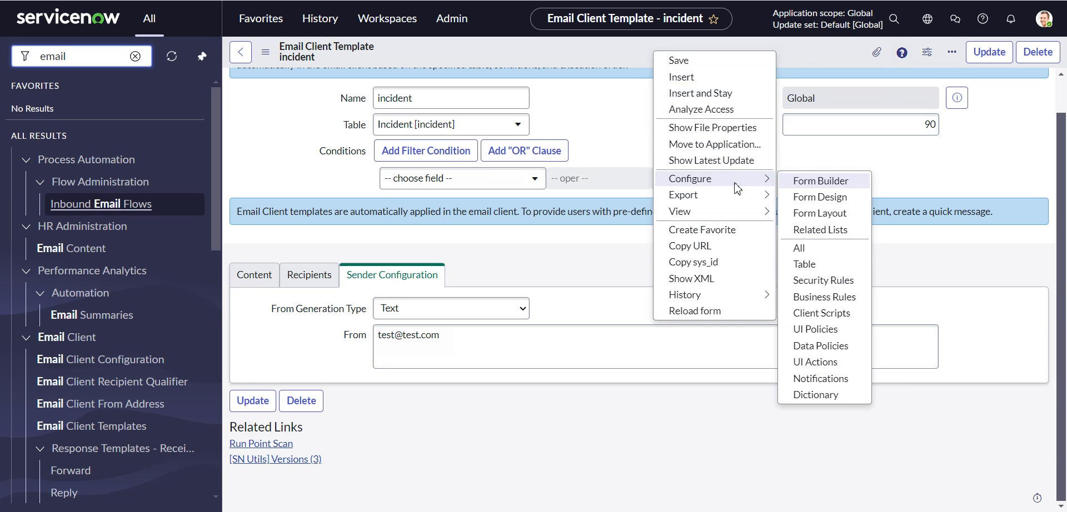
In Form Design, filter for 'repl', place Reply to below Script For From, and save.
click(820, 197)
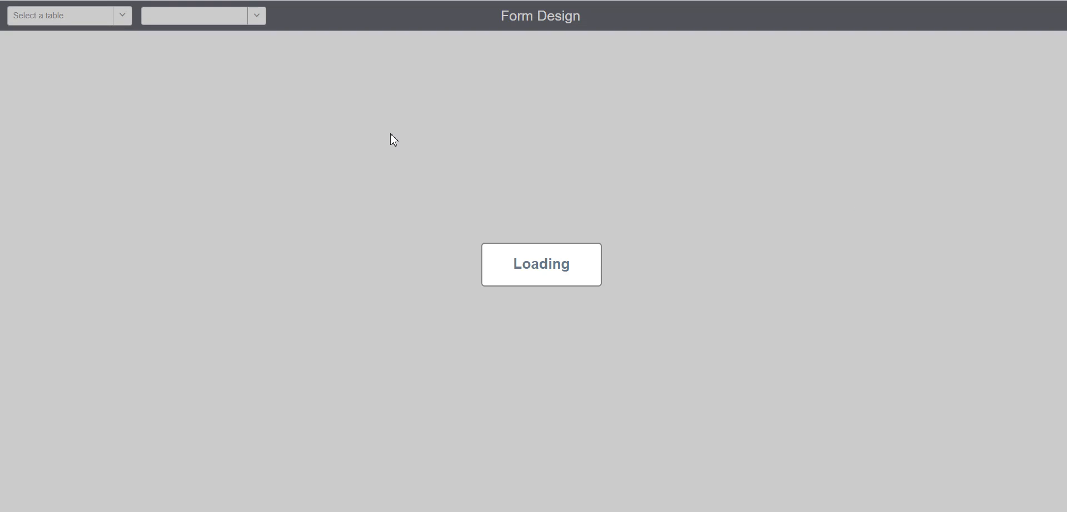
mouse_move(494, 123)
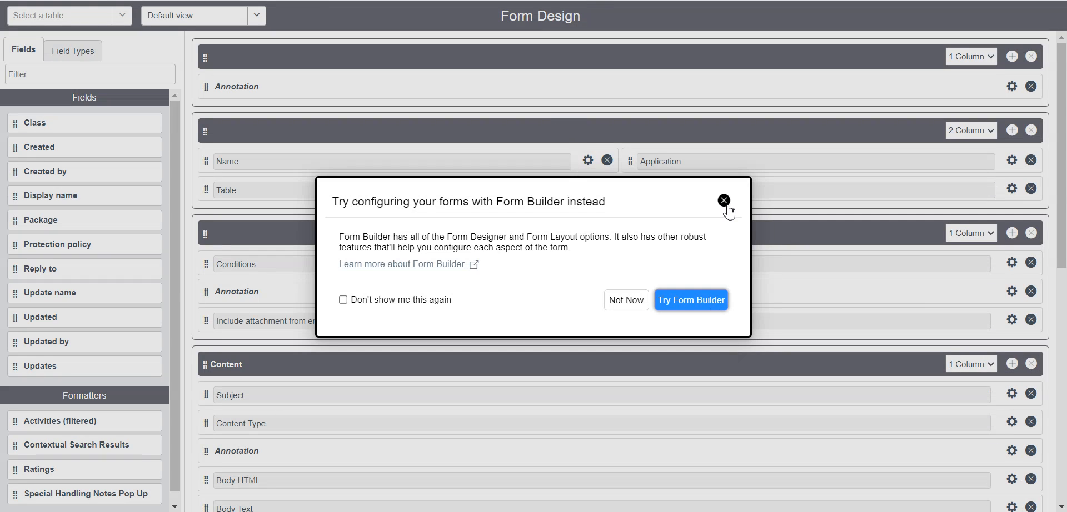
click(342, 300)
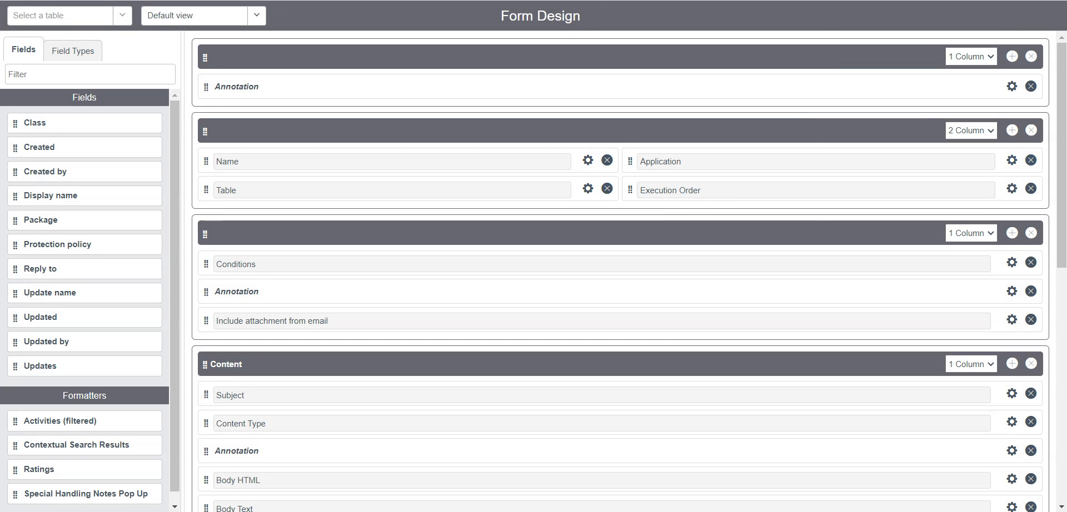
click(89, 73)
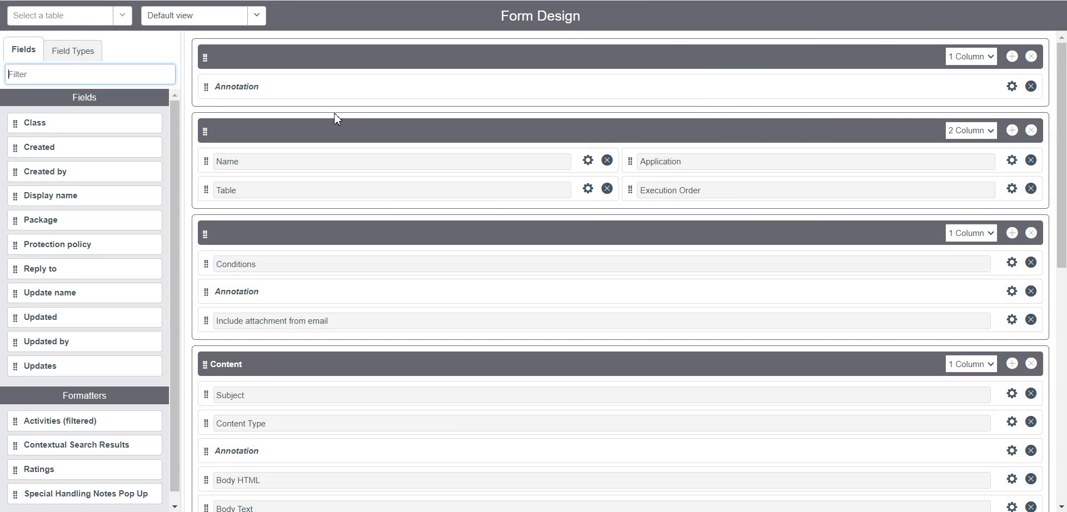
text(repl)
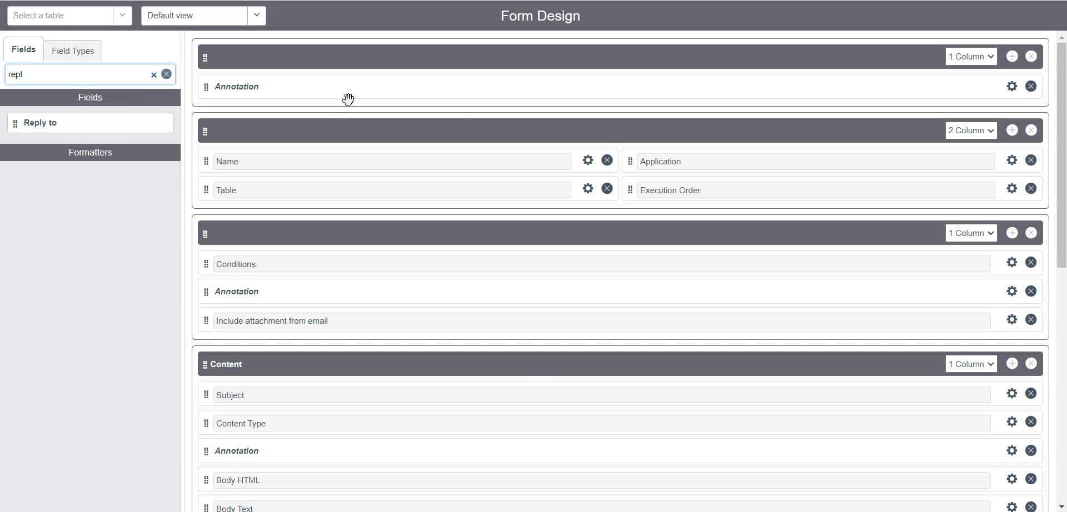
scroll(down, 3)
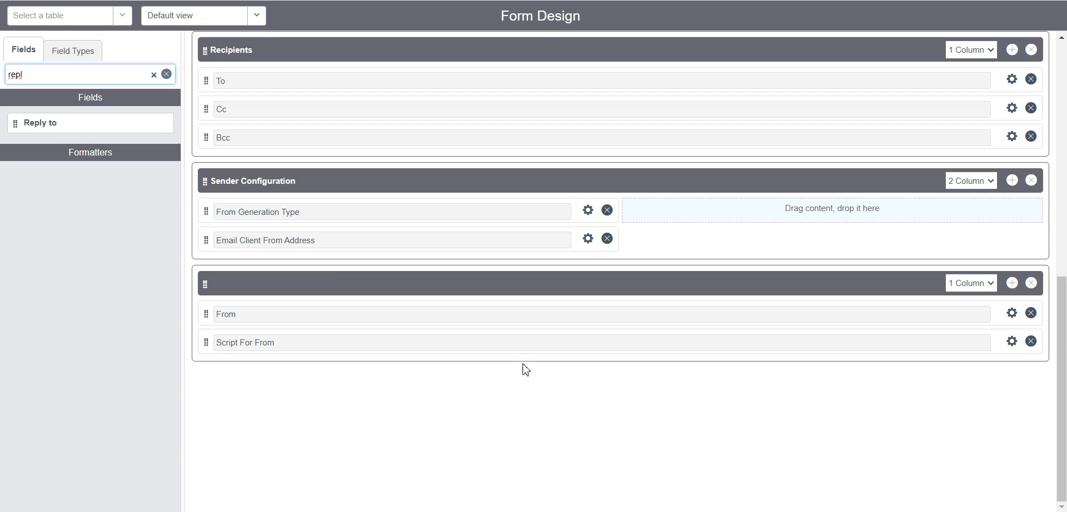
drag(41, 122, 291, 356)
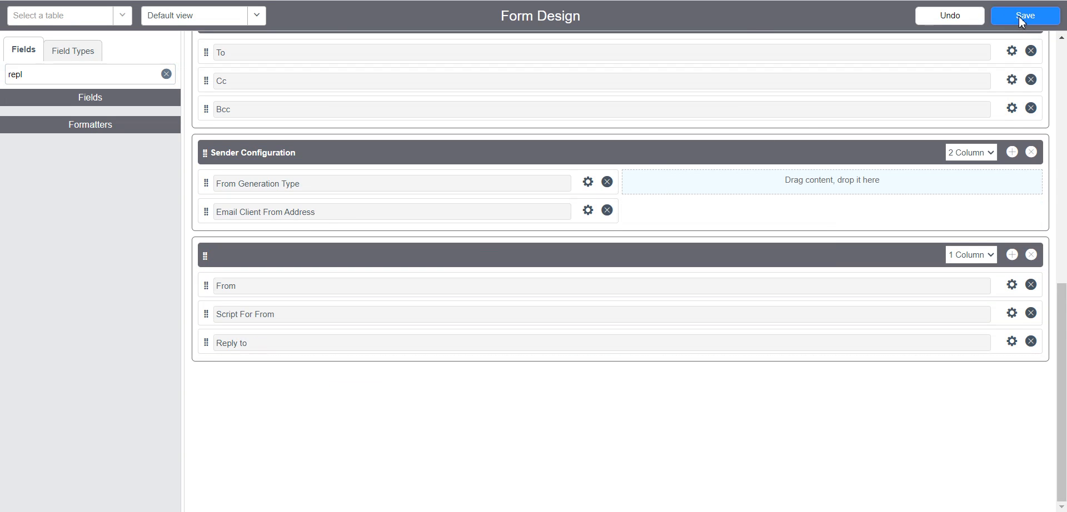
click(1022, 15)
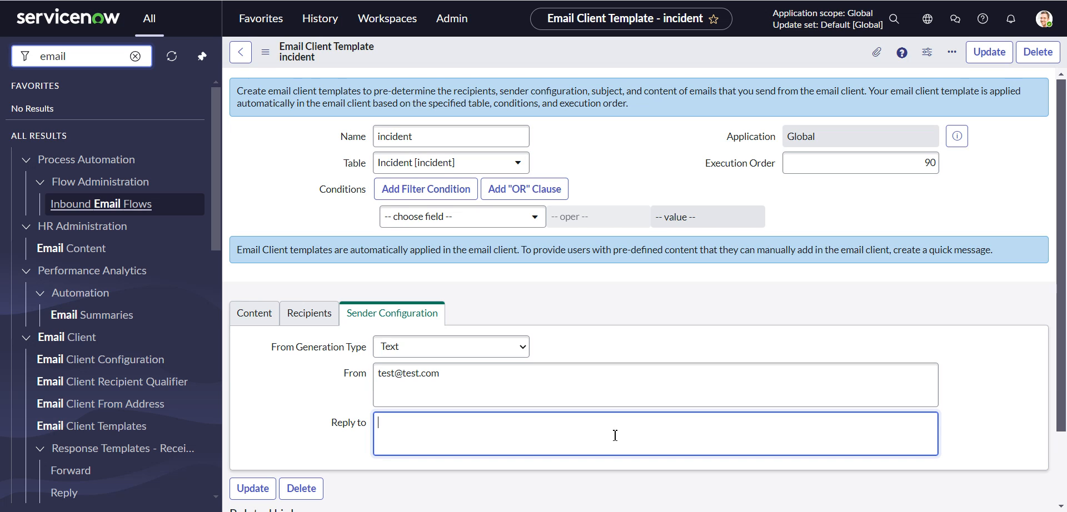
text(testrepl)
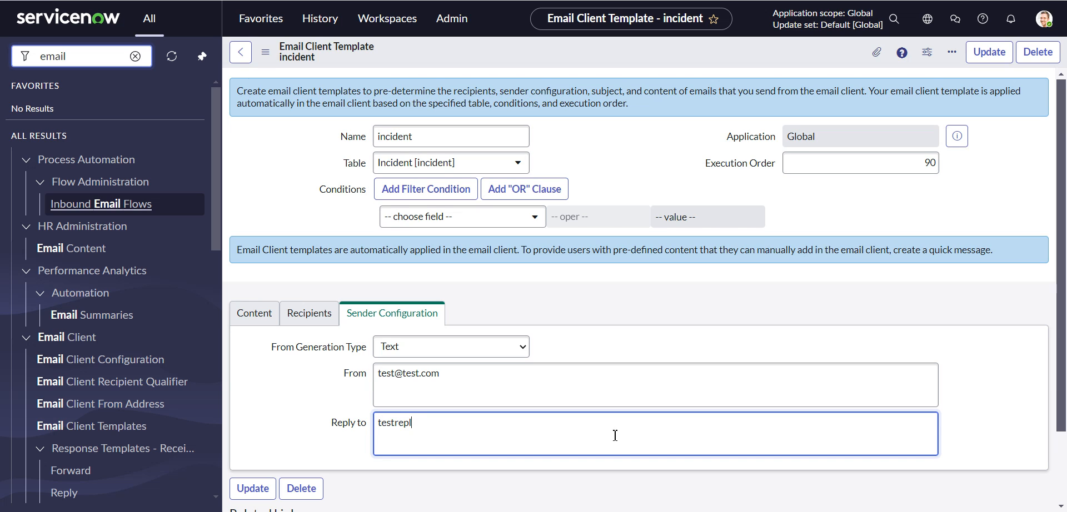
text(yt)
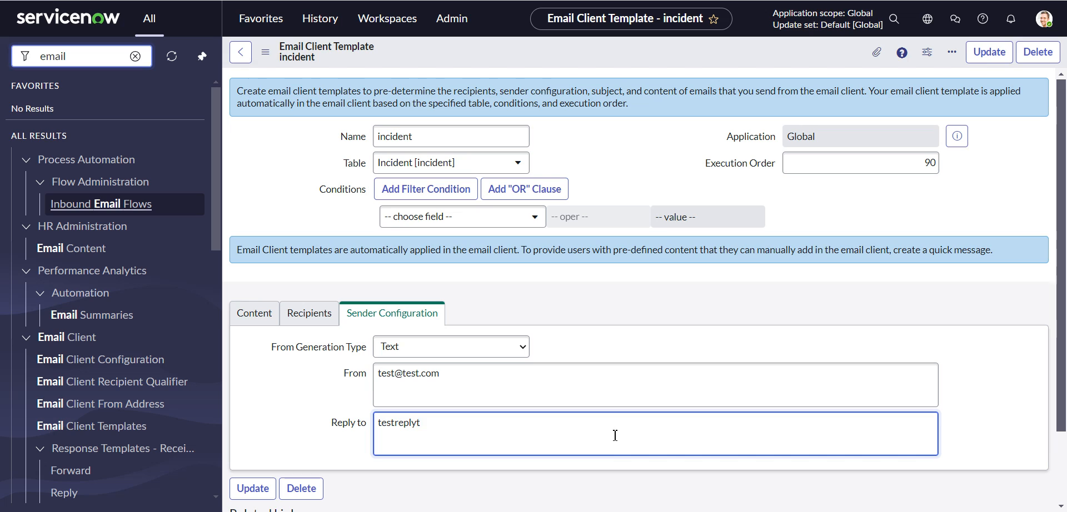
text(hja)
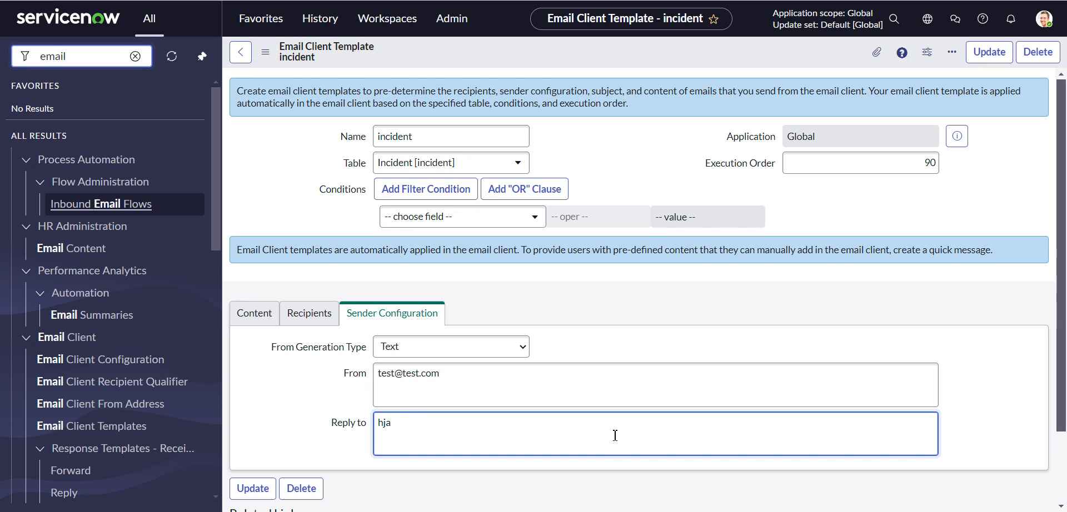
text(javascript:)
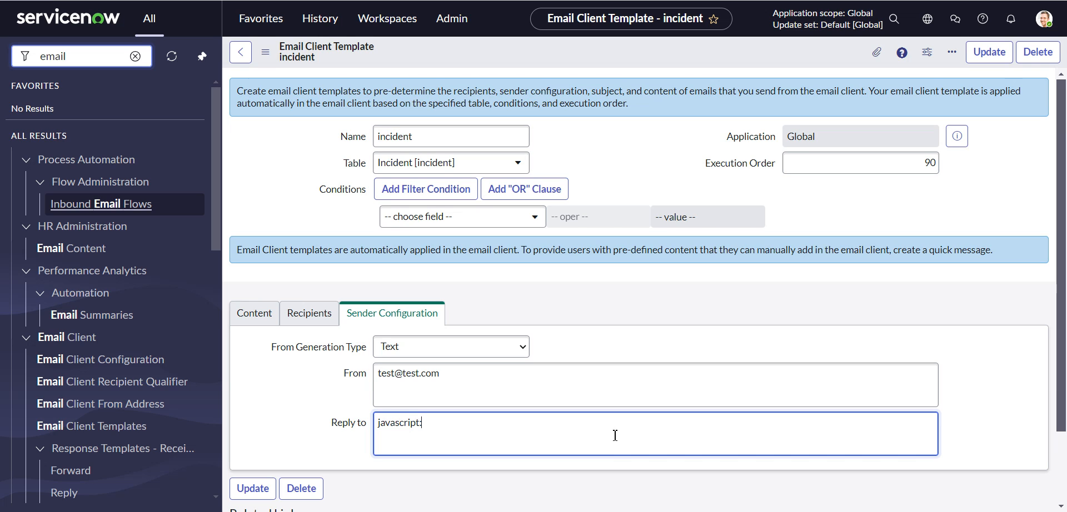
text(cufrrent.reply_to=)
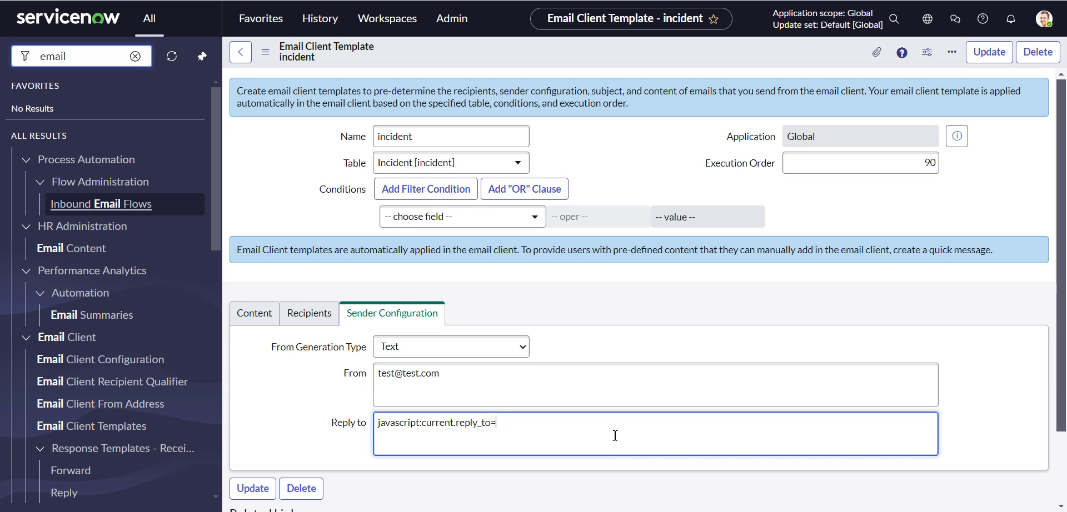
text(")
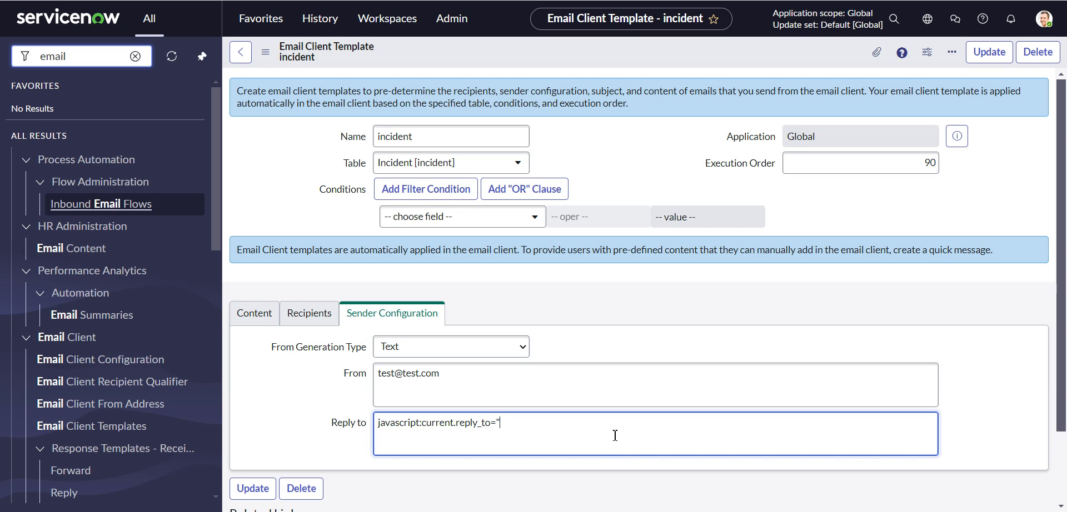
text(thisaddr)
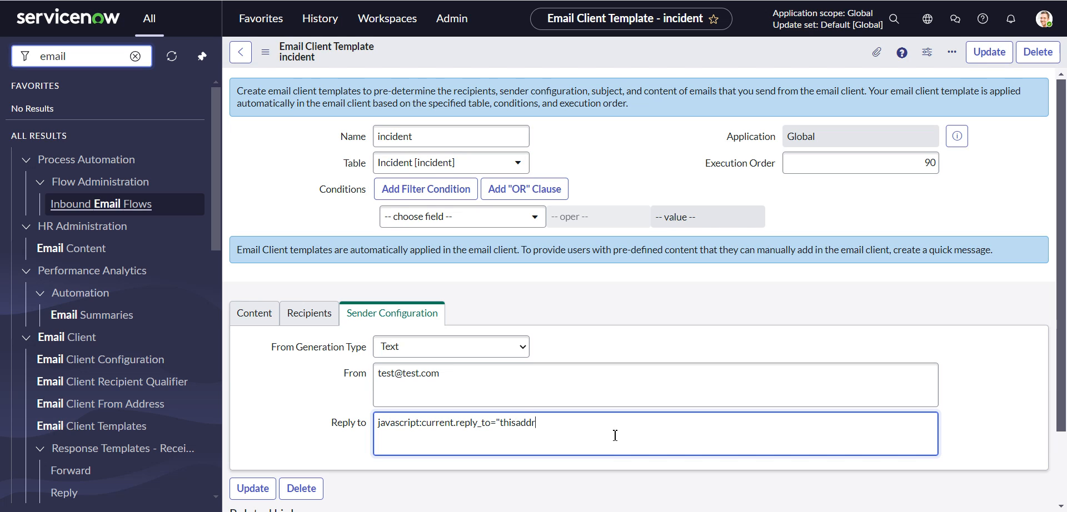
text(ress@test.co)
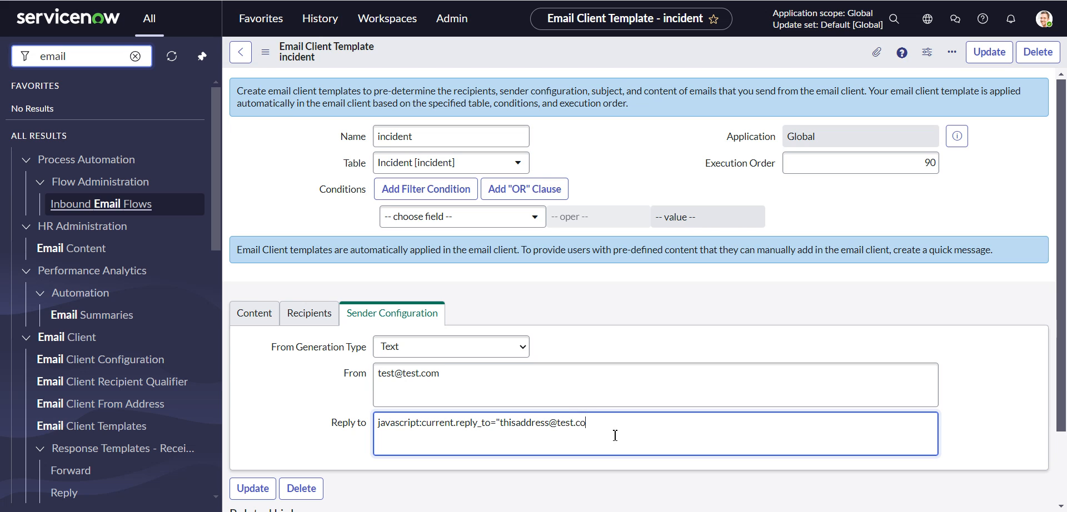
text(m";)
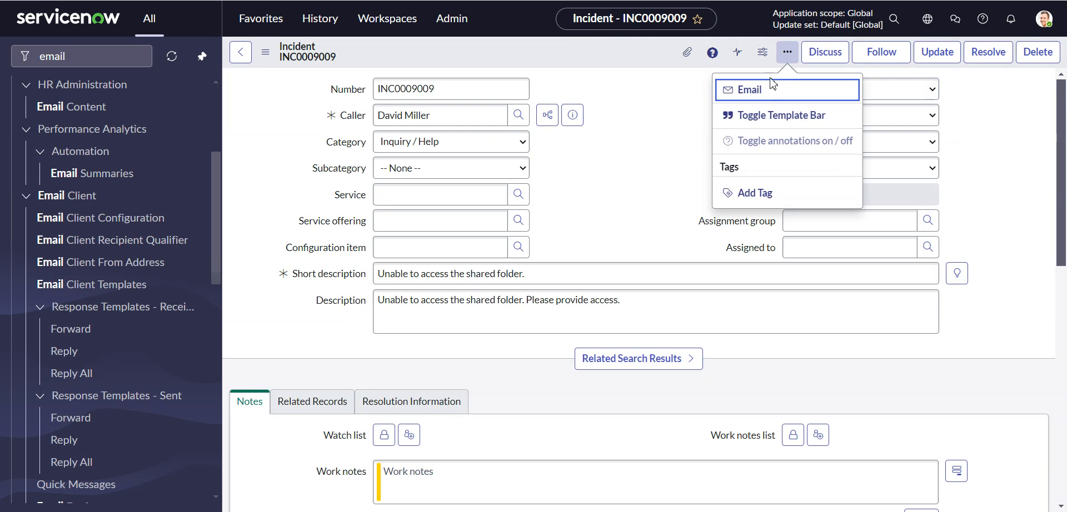
click(749, 89)
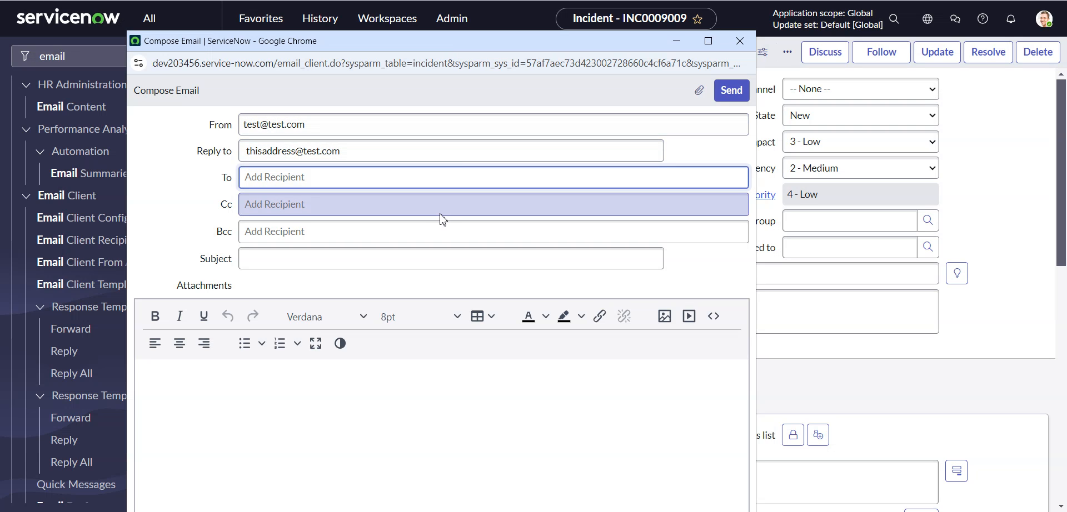
mouse_move(438, 210)
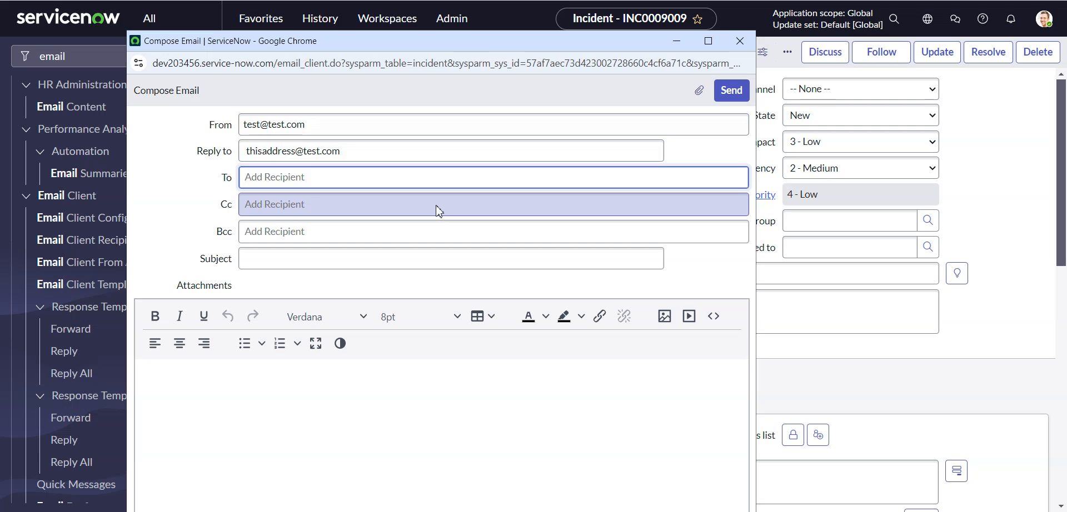